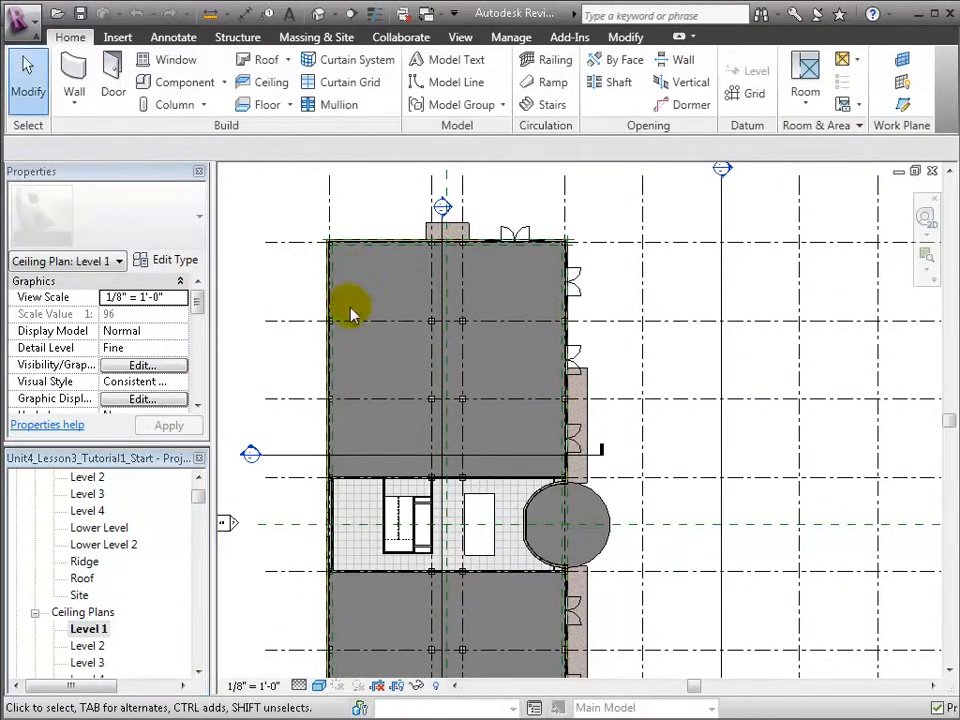
Zoom in on the upper retail ceiling area of the Level 1 ceiling plan.
{"action": "left_click_drag", "start_coordinate": [350, 305], "coordinate": [490, 483]}
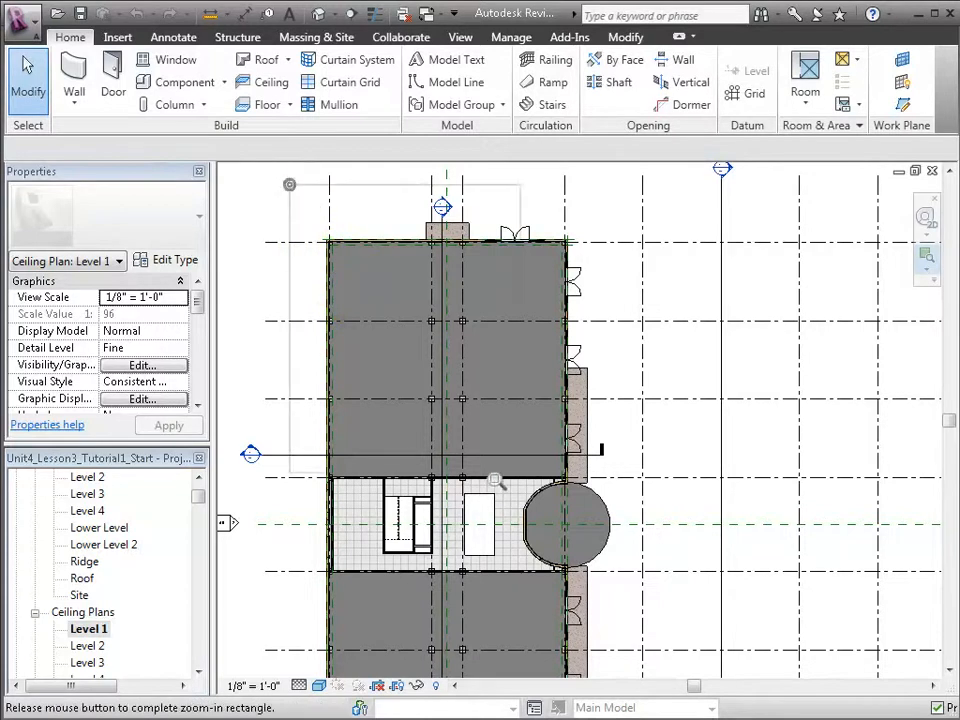
{"action": "left_click_drag", "start_coordinate": [490, 485], "coordinate": [680, 480]}
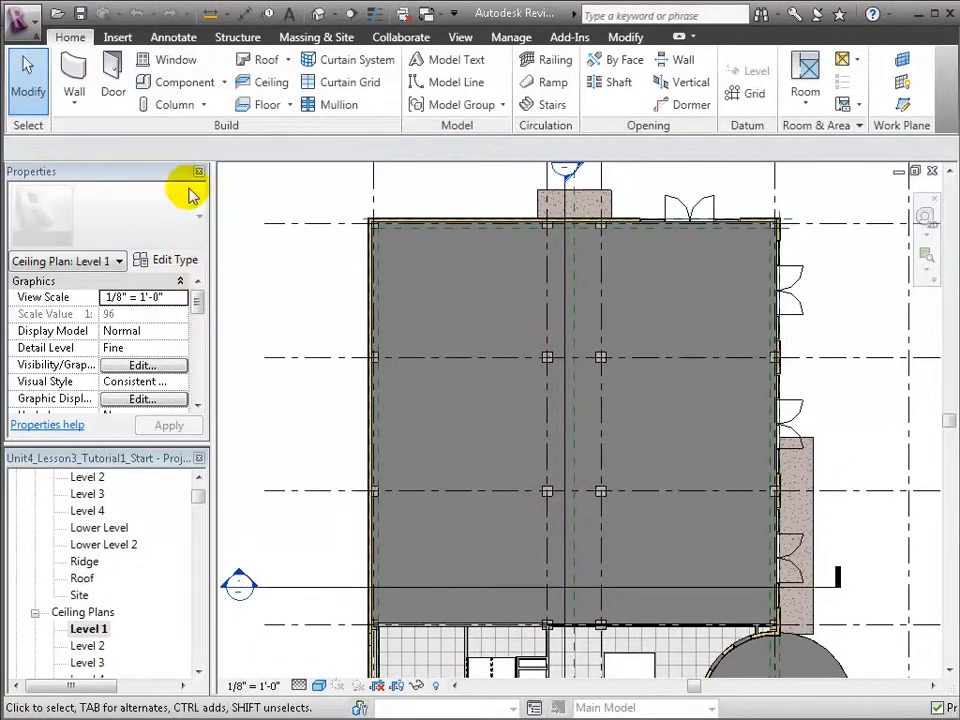
{"action": "mouse_move", "coordinate": [175, 59]}
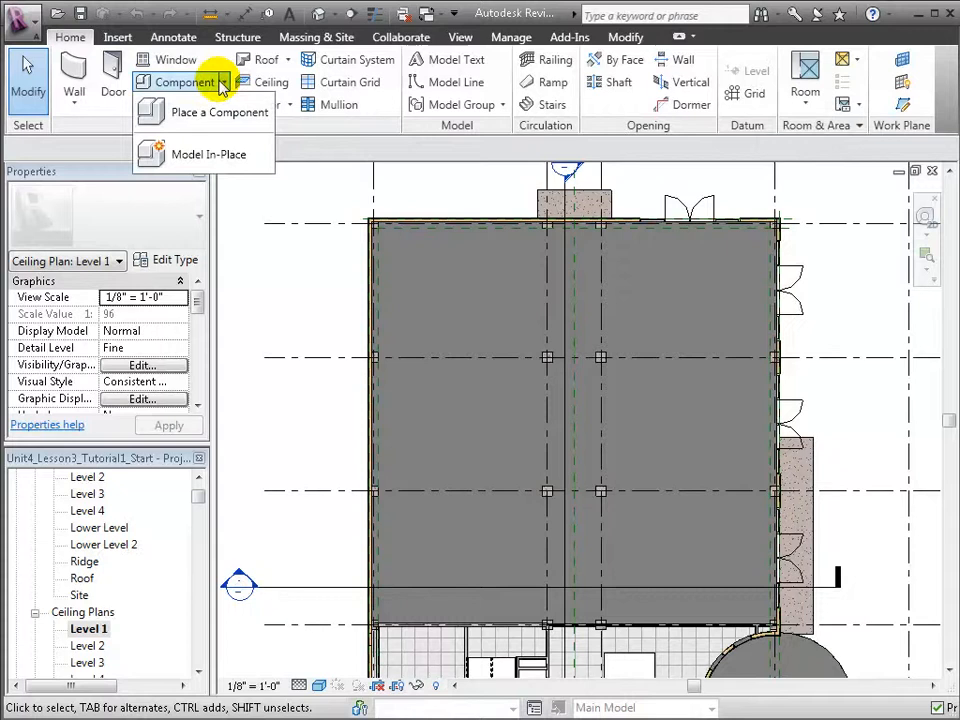
Start a component with the Pendant Light - Hemisphere Long 100W - 120V type, set to Place on Face.
{"action": "left_click", "coordinate": [218, 112]}
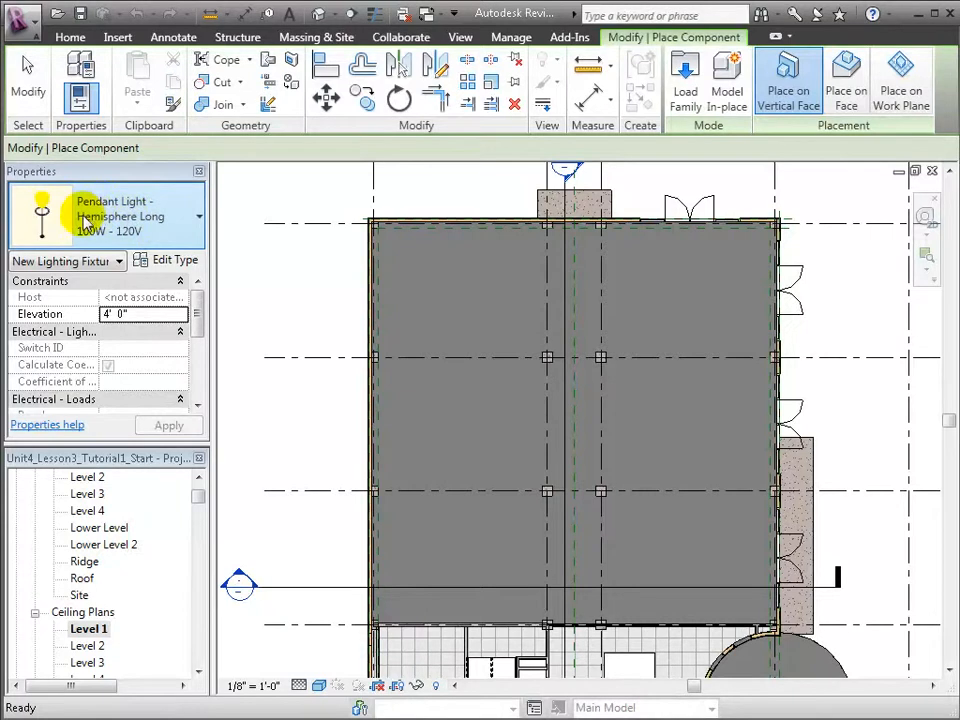
{"action": "left_click", "coordinate": [845, 80]}
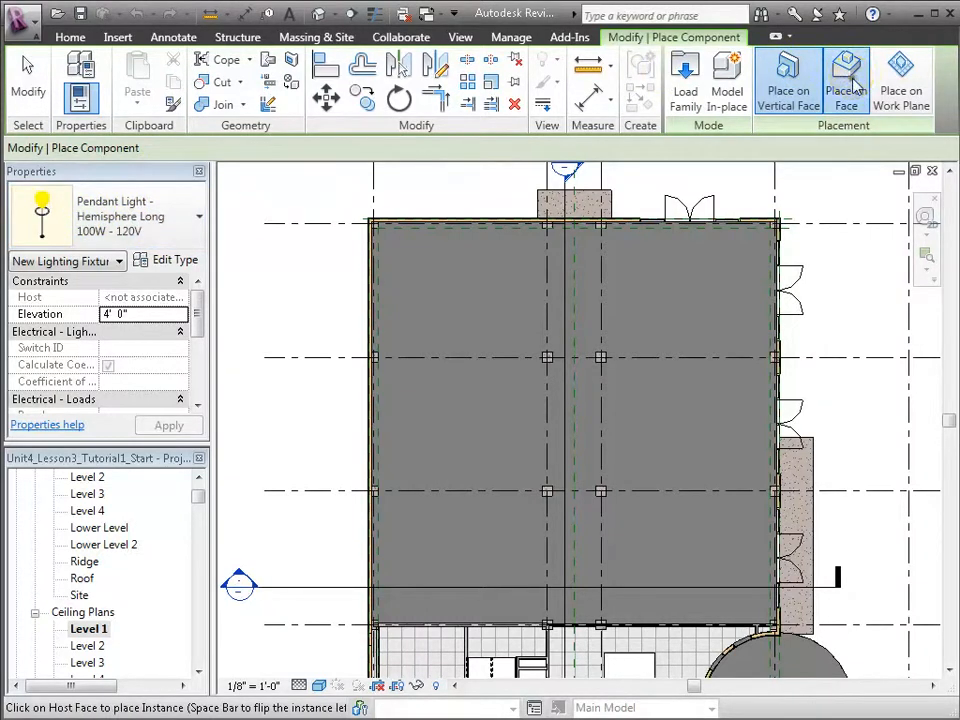
{"action": "left_click", "coordinate": [845, 78]}
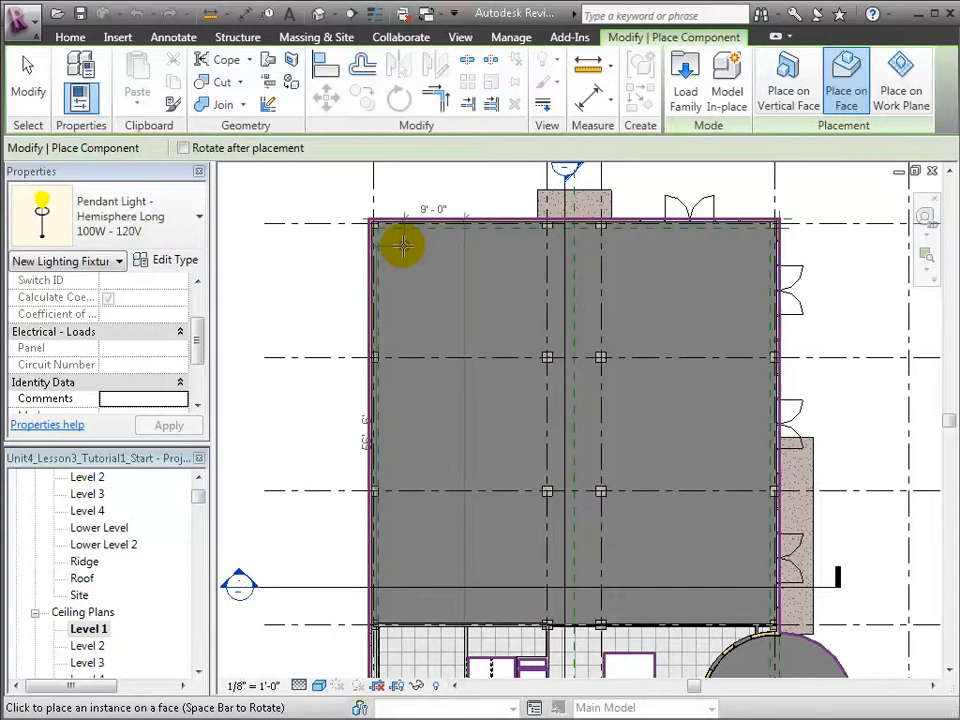
Place the first pendant light near the ceiling's top-left corner.
{"action": "left_click", "coordinate": [400, 245]}
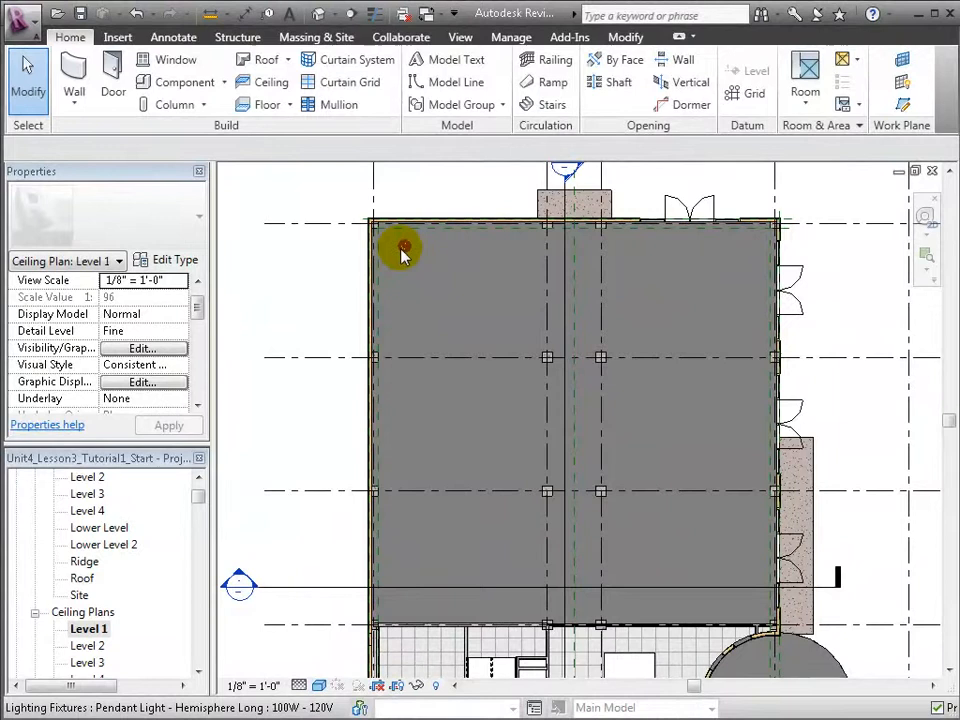
Array the pendant light into nine ungrouped copies down the left side.
{"action": "left_click", "coordinate": [402, 248]}
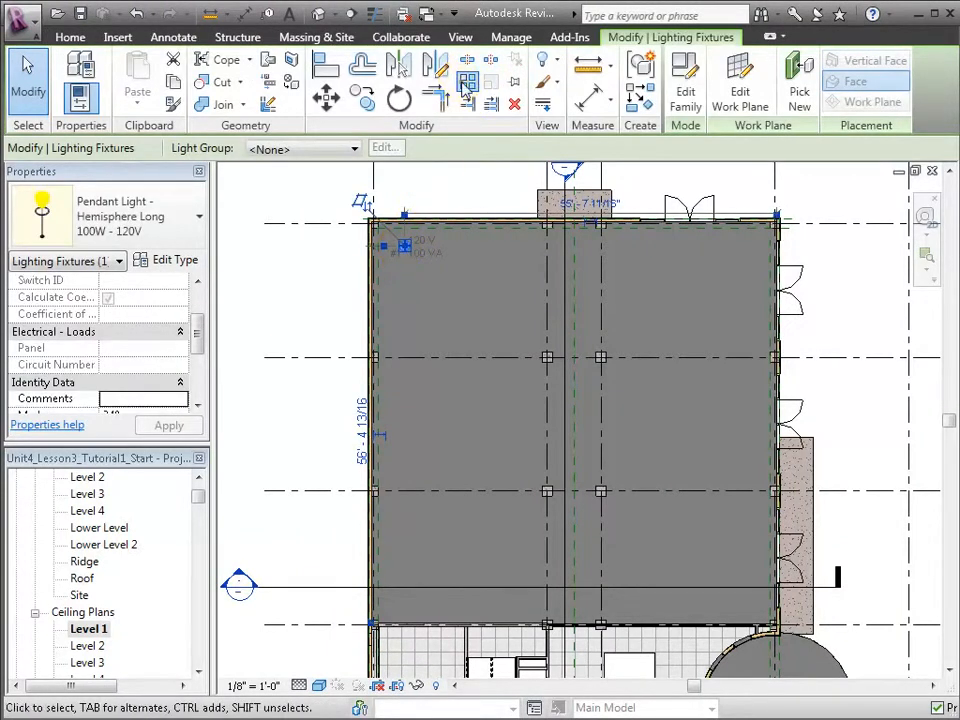
{"action": "left_click", "coordinate": [465, 82]}
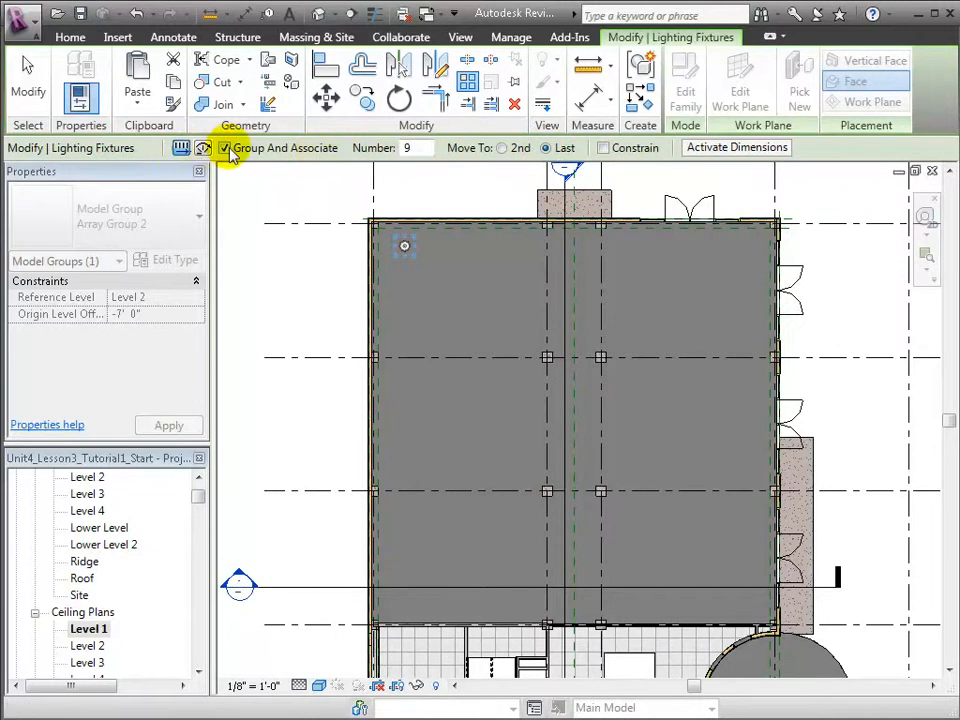
{"action": "left_click", "coordinate": [225, 148]}
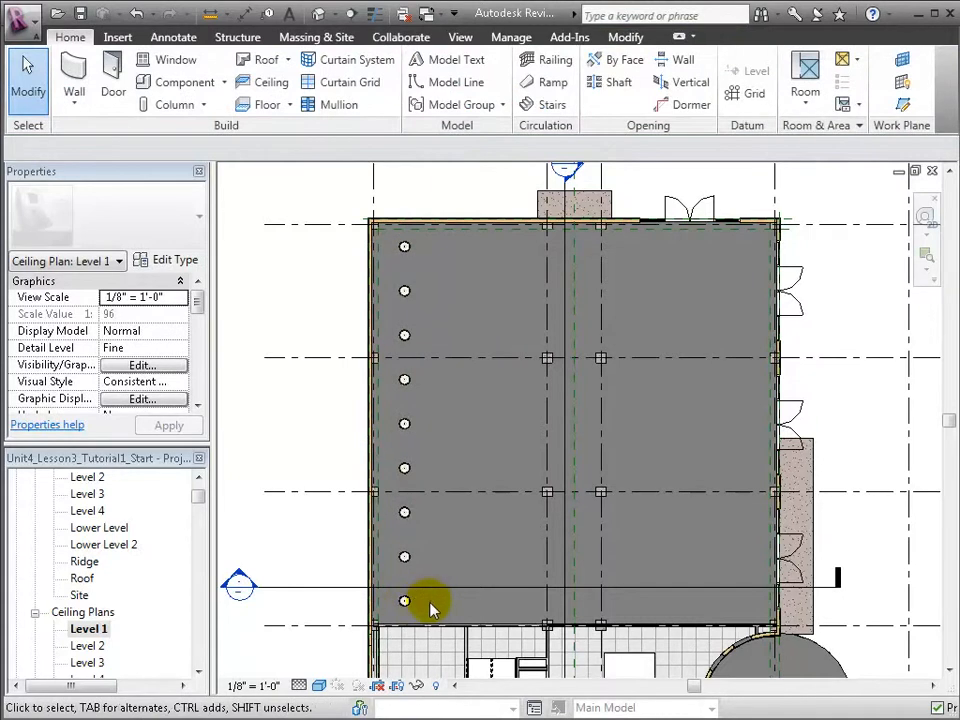
{"action": "mouse_move", "coordinate": [490, 255]}
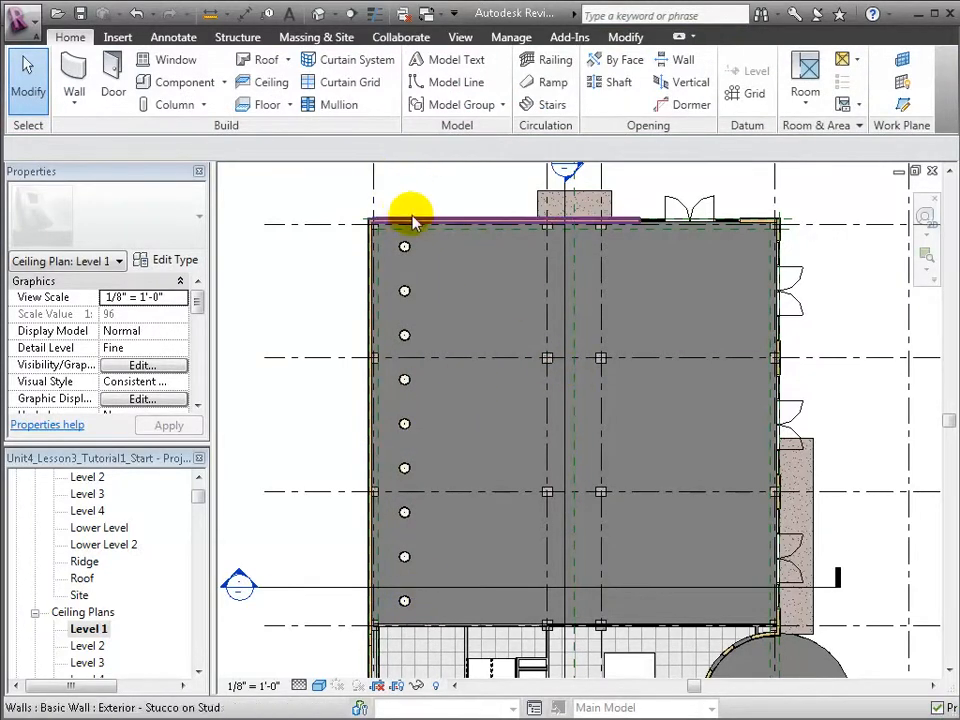
Select the nine-light column and array it with Number set to 4.
{"action": "right_click", "coordinate": [405, 213]}
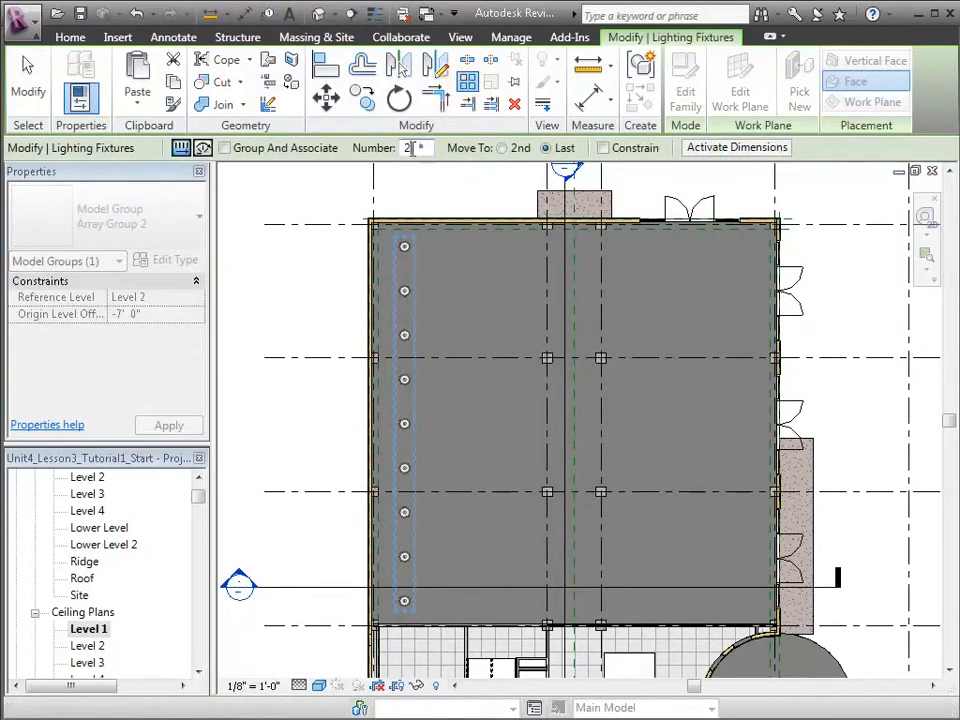
{"action": "type", "text": "4"}
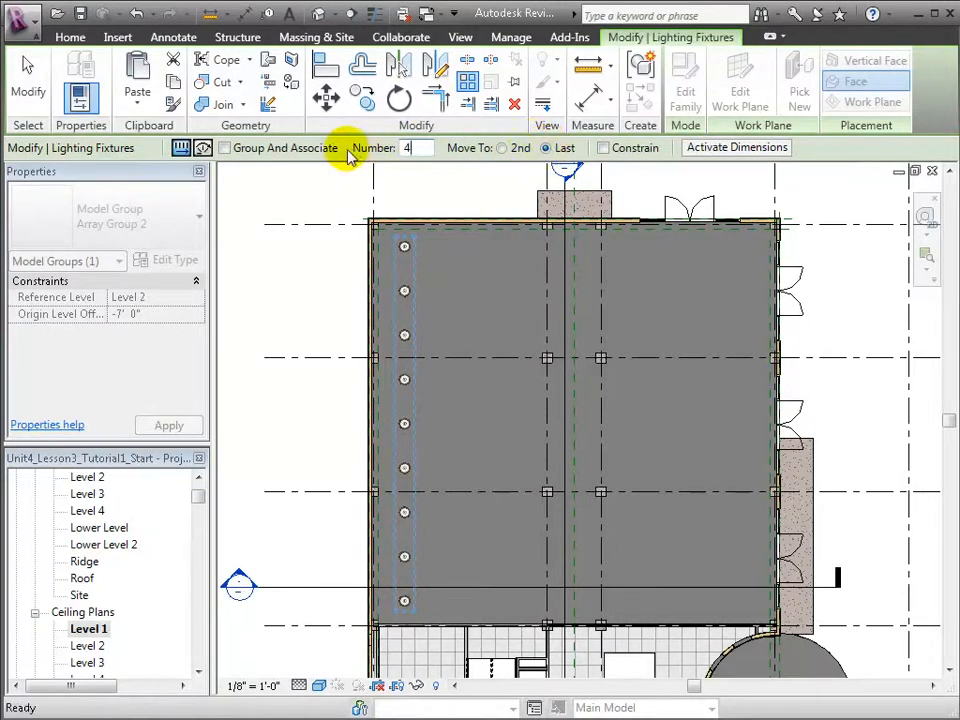
{"action": "mouse_move", "coordinate": [405, 243]}
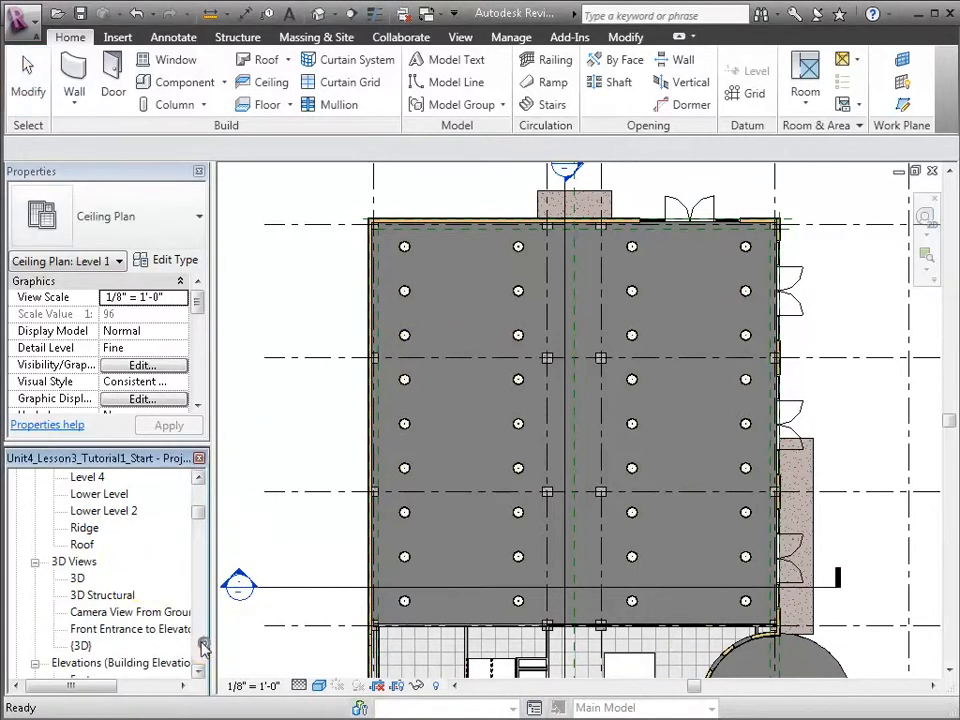
Open the default 3D view, orbit to the building front, and select the section box.
{"action": "double_click", "coordinate": [77, 578]}
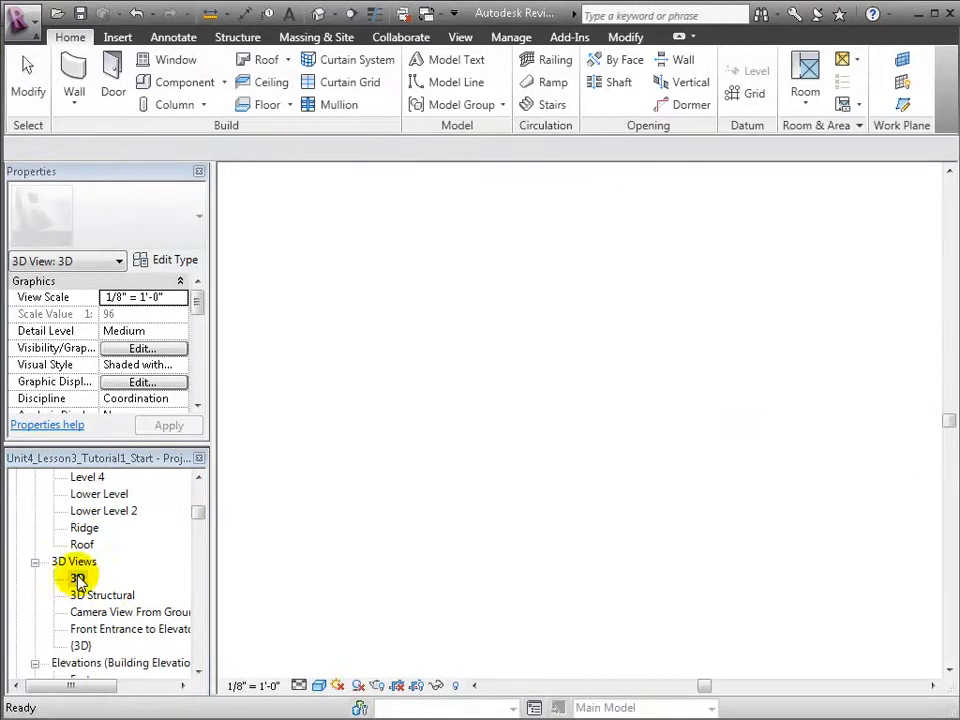
{"action": "double_click", "coordinate": [76, 578]}
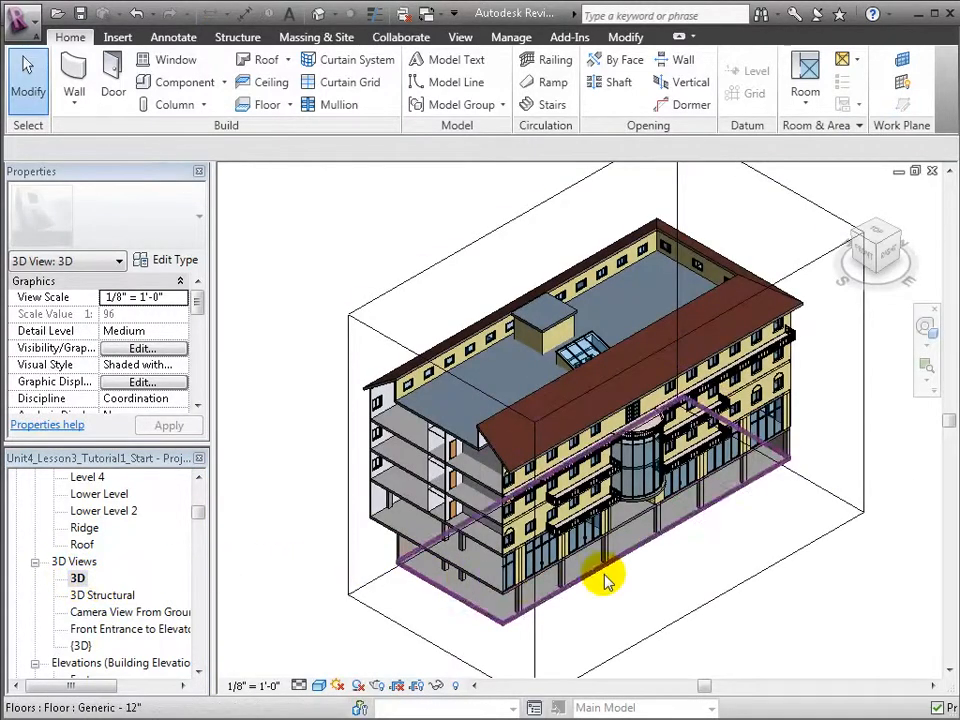
{"action": "left_click_drag", "start_coordinate": [605, 580], "coordinate": [600, 510]}
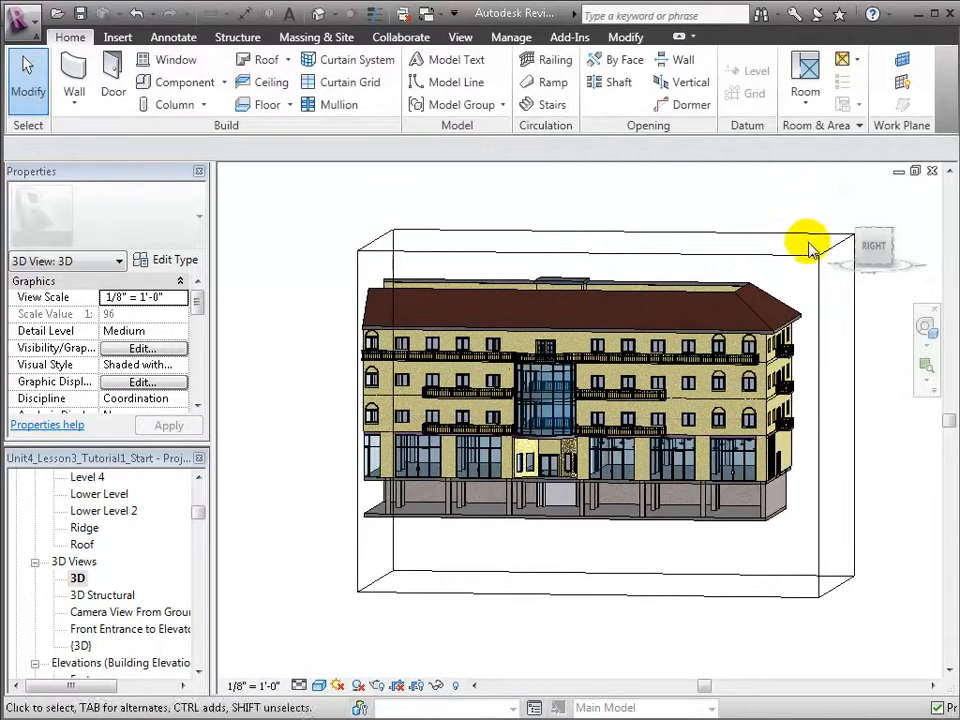
{"action": "left_click", "coordinate": [810, 248]}
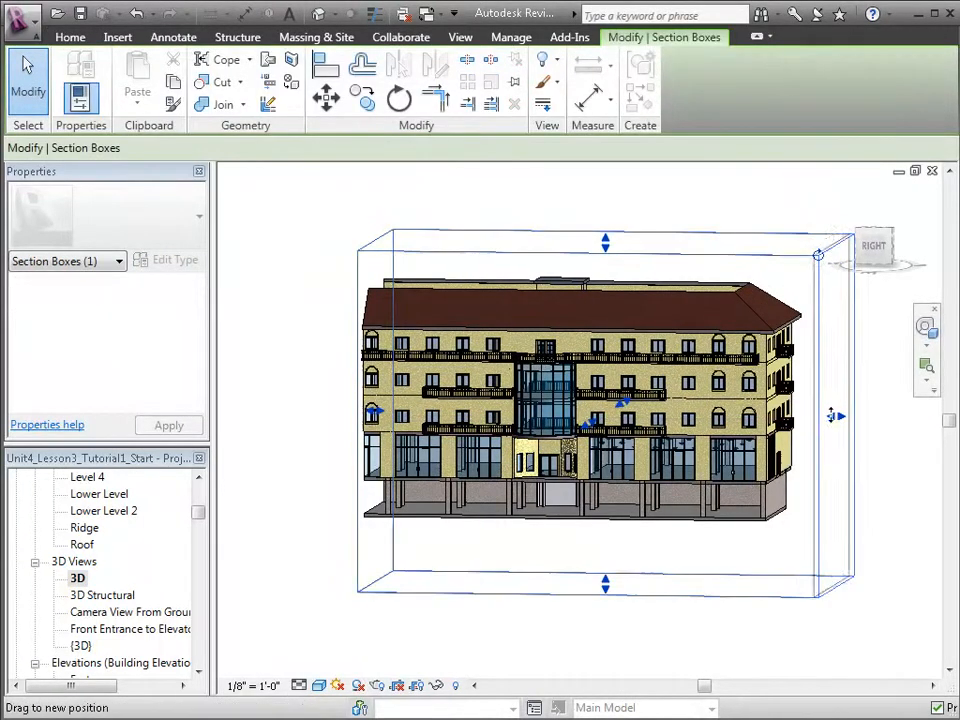